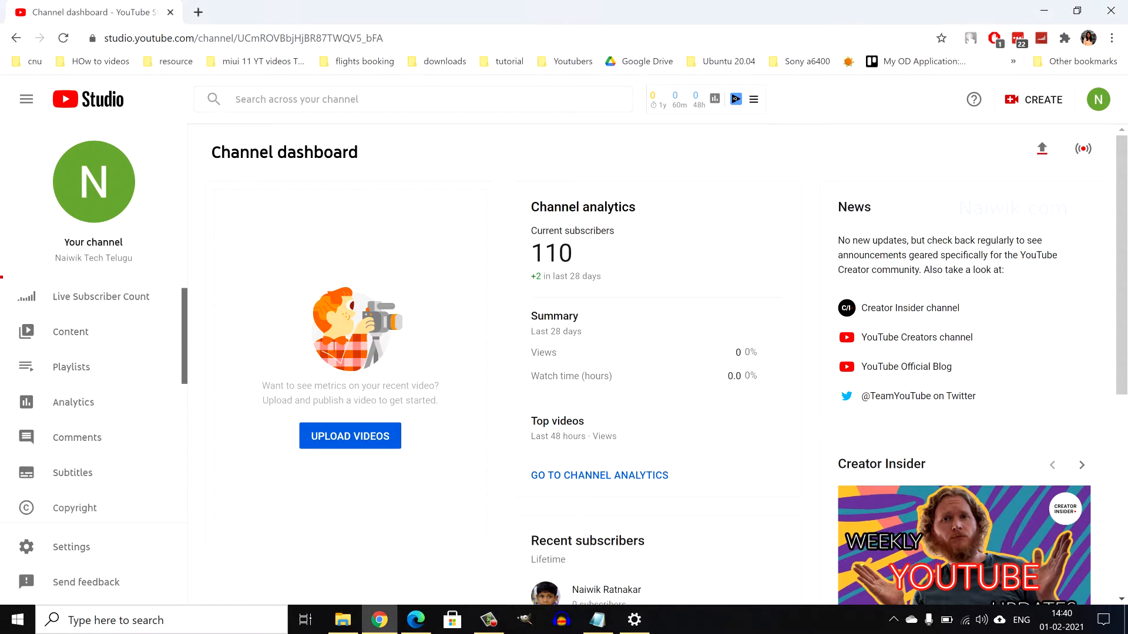
# Go to the channel Customisation page from the Studio sidebar
pyautogui.scroll(-3)
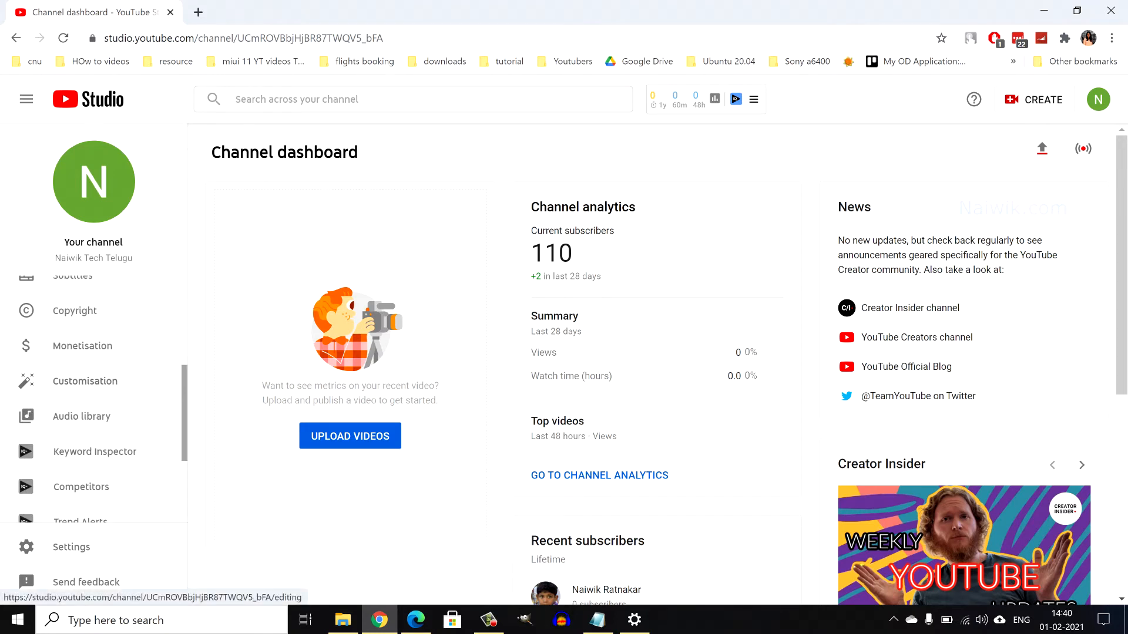
pyautogui.click(85, 380)
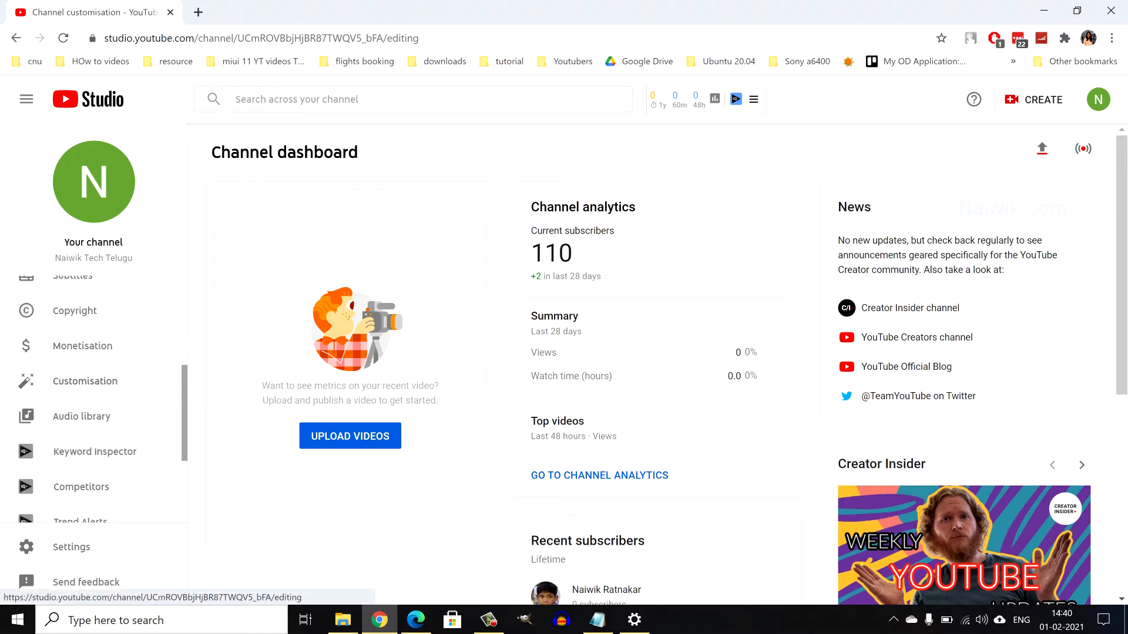
# Show the Basic info section with the current name 'Naiwik Tech Telugu'
pyautogui.click(85, 381)
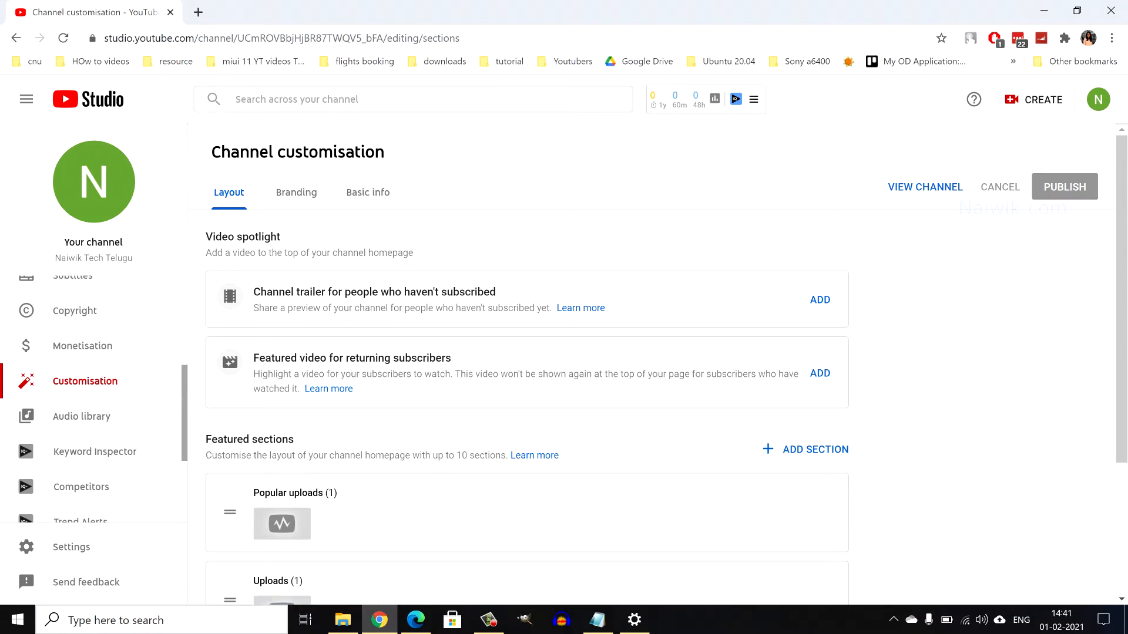
pyautogui.click(368, 191)
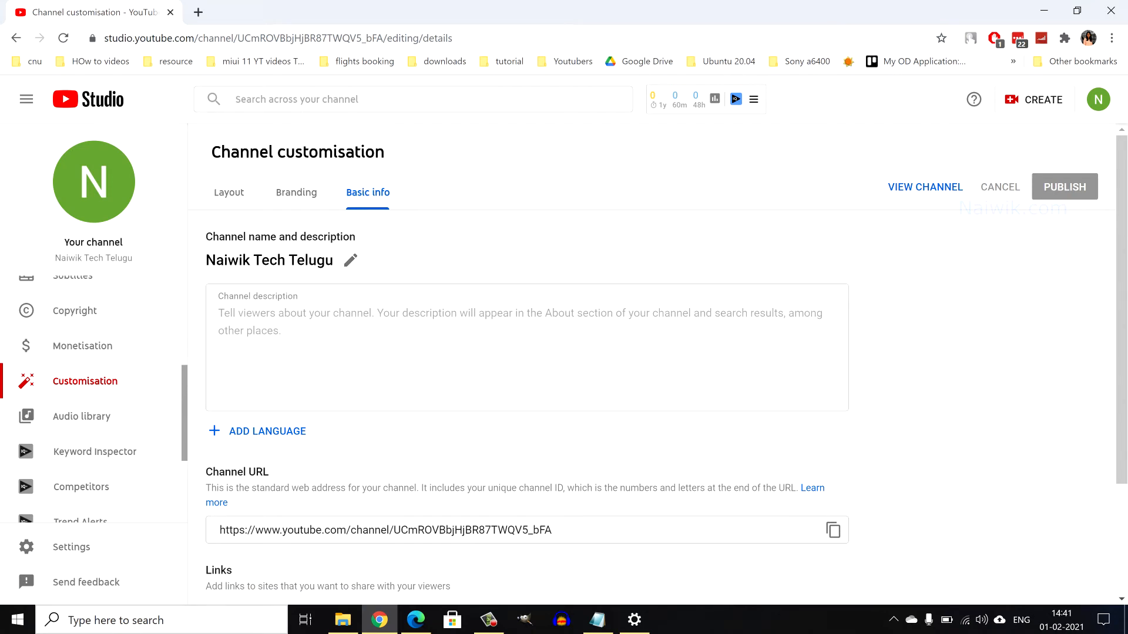
pyautogui.moveTo(350, 261)
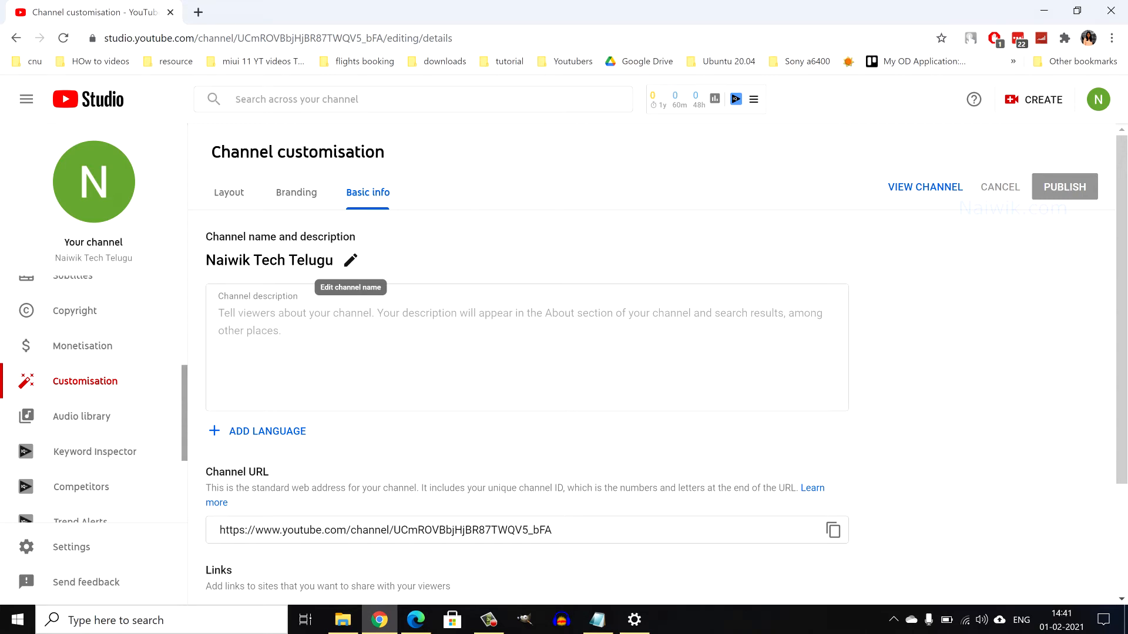
# Replace the channel name with 'Rocky The Labrador'
pyautogui.click(351, 261)
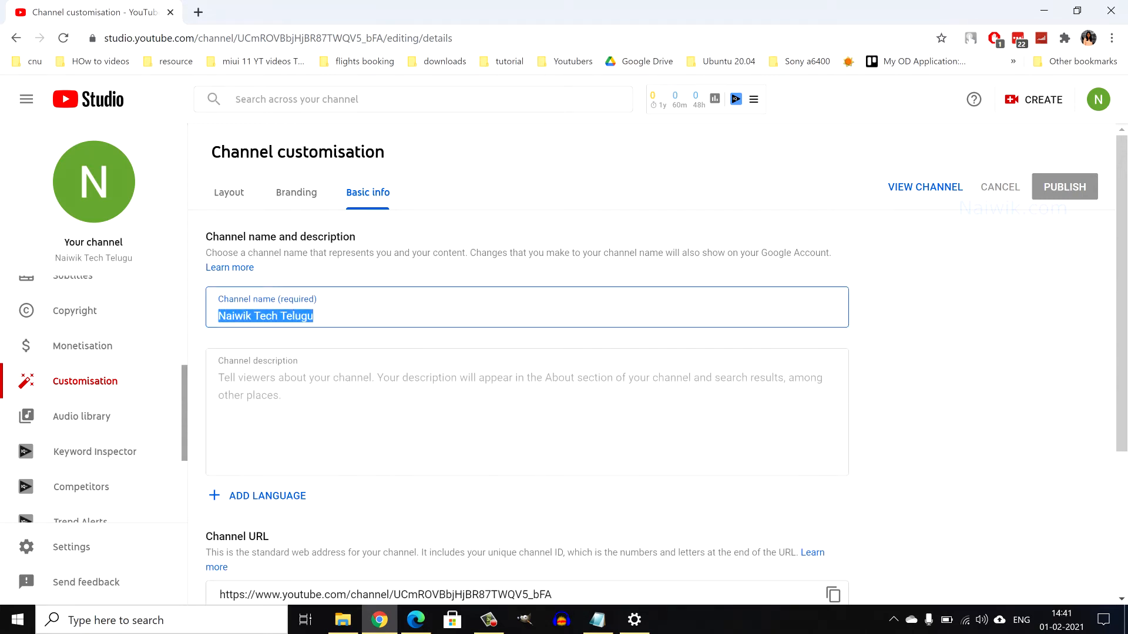
pyautogui.write('Rocky The Labrador')
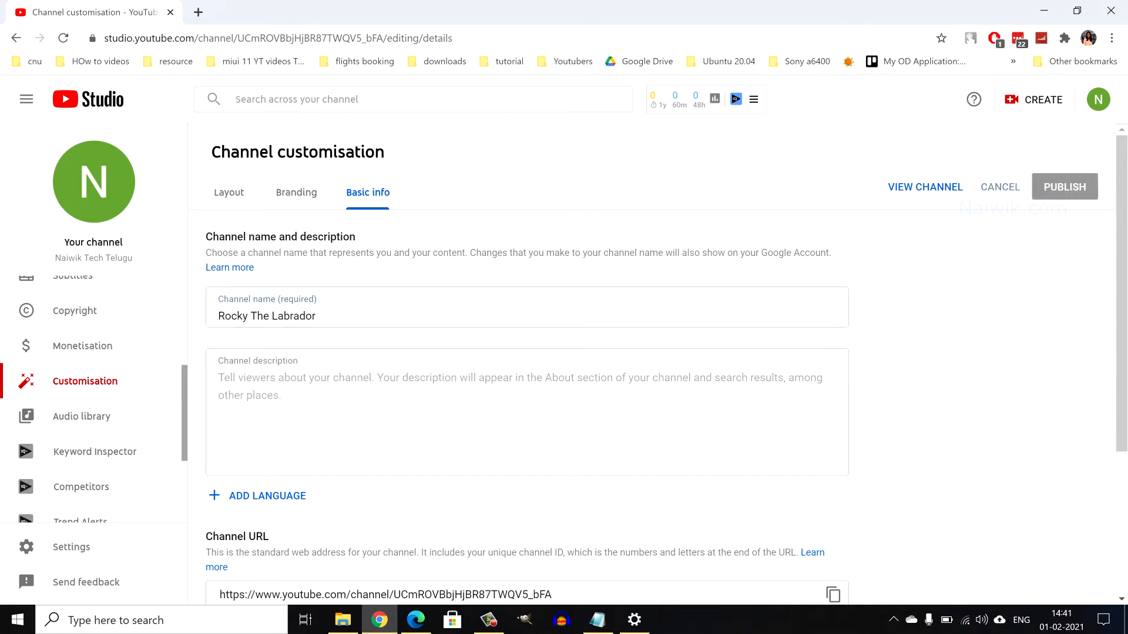
# Publish the new name 'Rocky The Labrador' and return to the channel Dashboard
pyautogui.click(1064, 187)
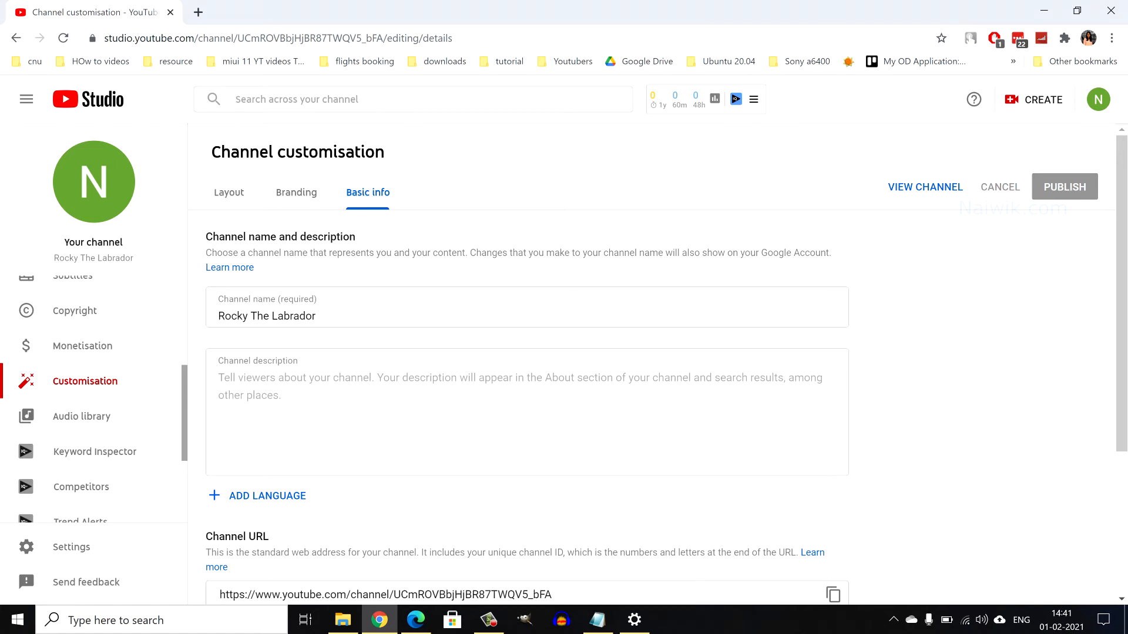
pyautogui.doubleClick(107, 242)
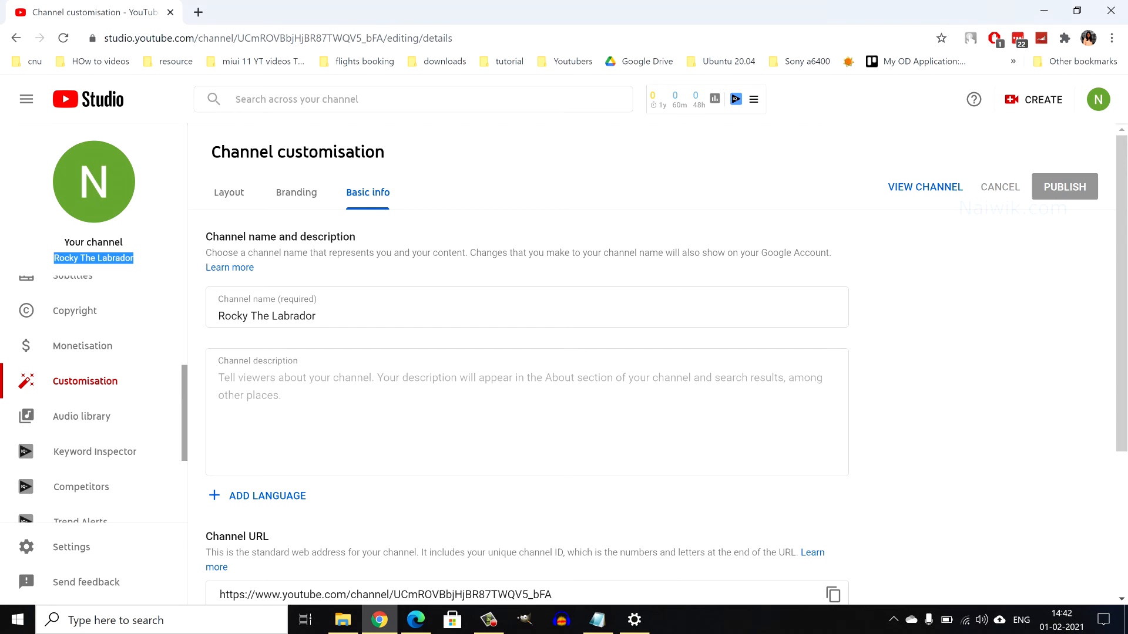
pyautogui.scroll(3)
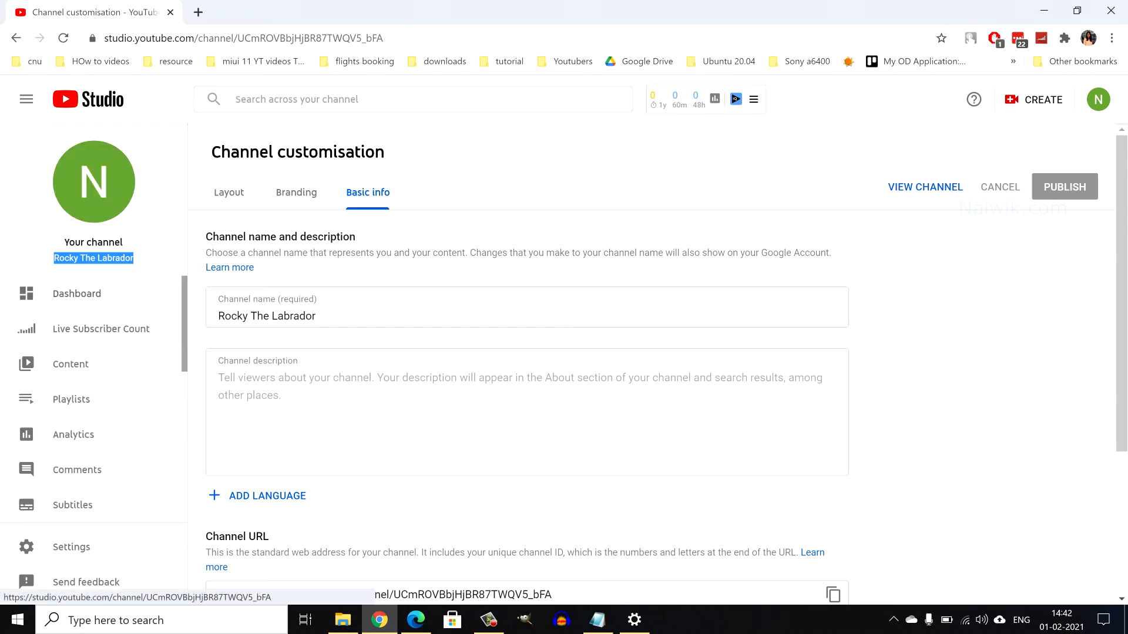
pyautogui.click(76, 293)
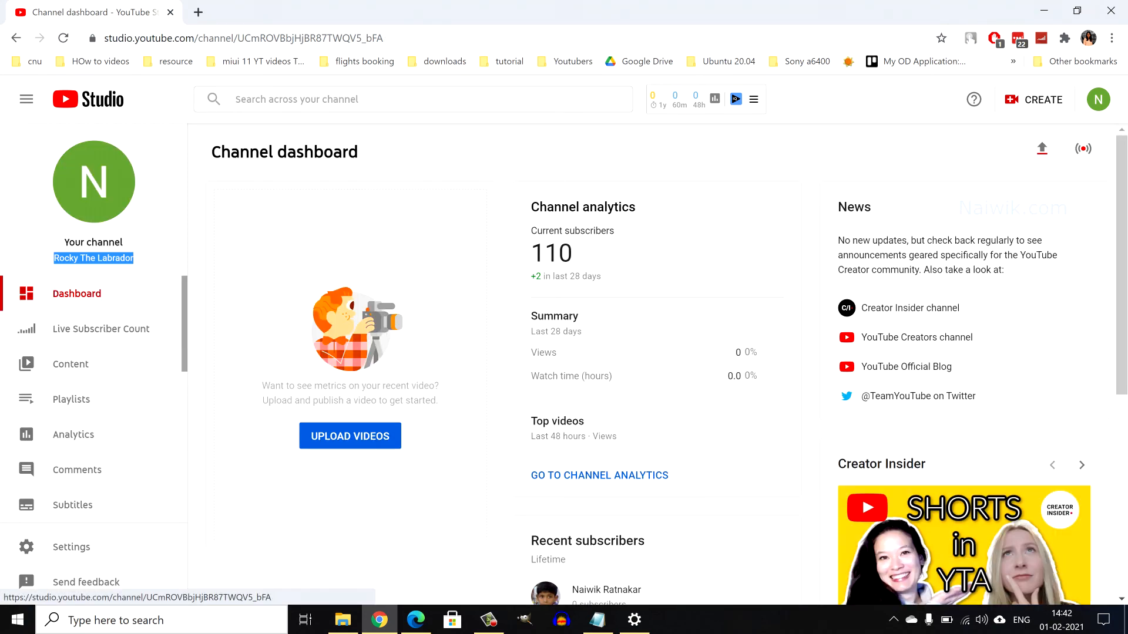